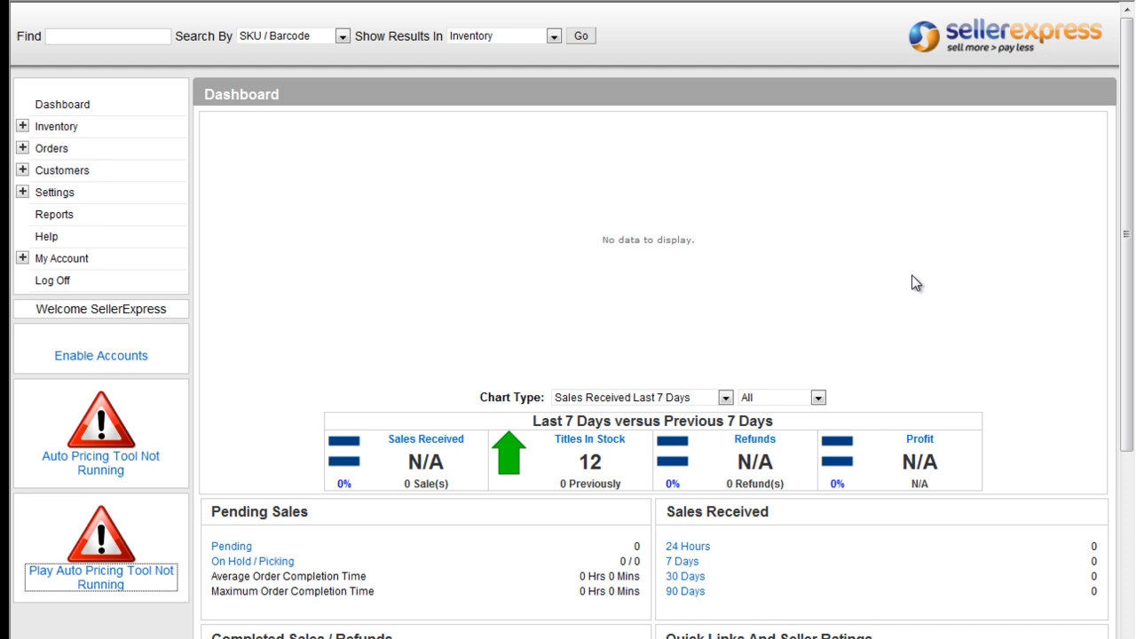
{"action": "mouse_move", "coordinate": [1131, 301]}
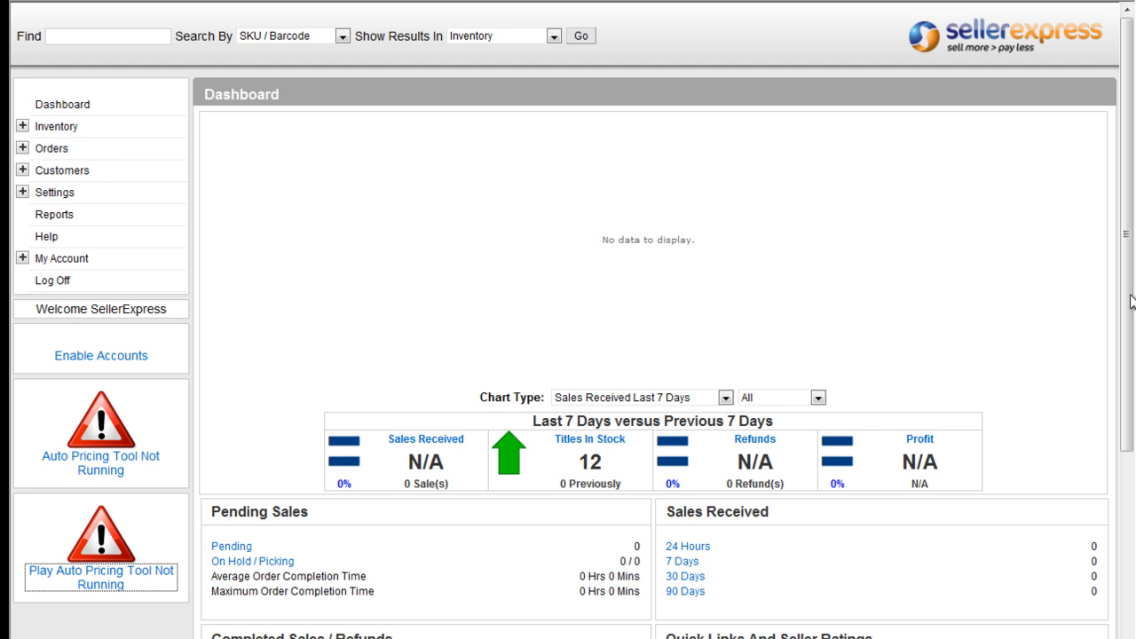
- Add the To Do List task 'First Monday of month - call Supplier'
{"action": "scroll", "scroll_direction": "down", "scroll_amount": 3}
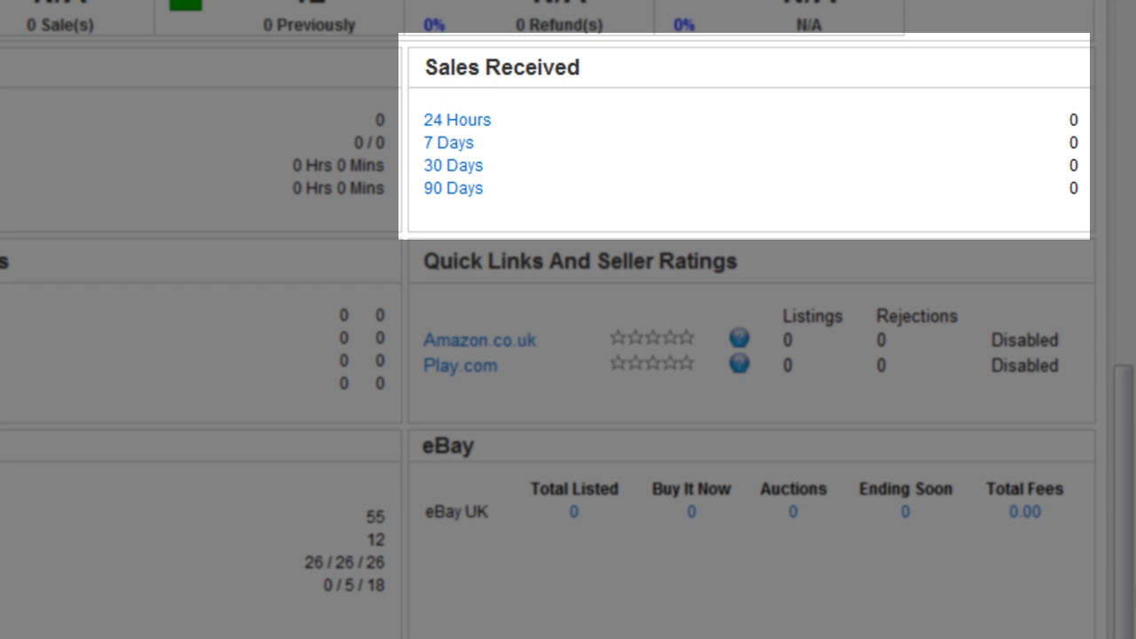
{"action": "mouse_move", "coordinate": [1097, 607]}
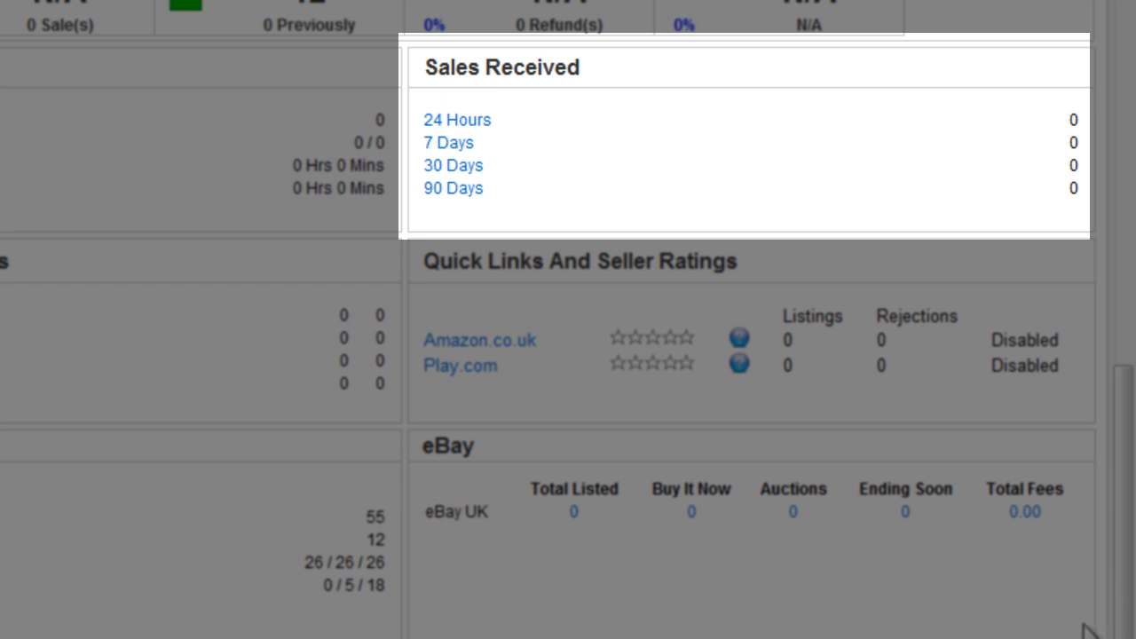
{"action": "left_click", "coordinate": [1024, 511]}
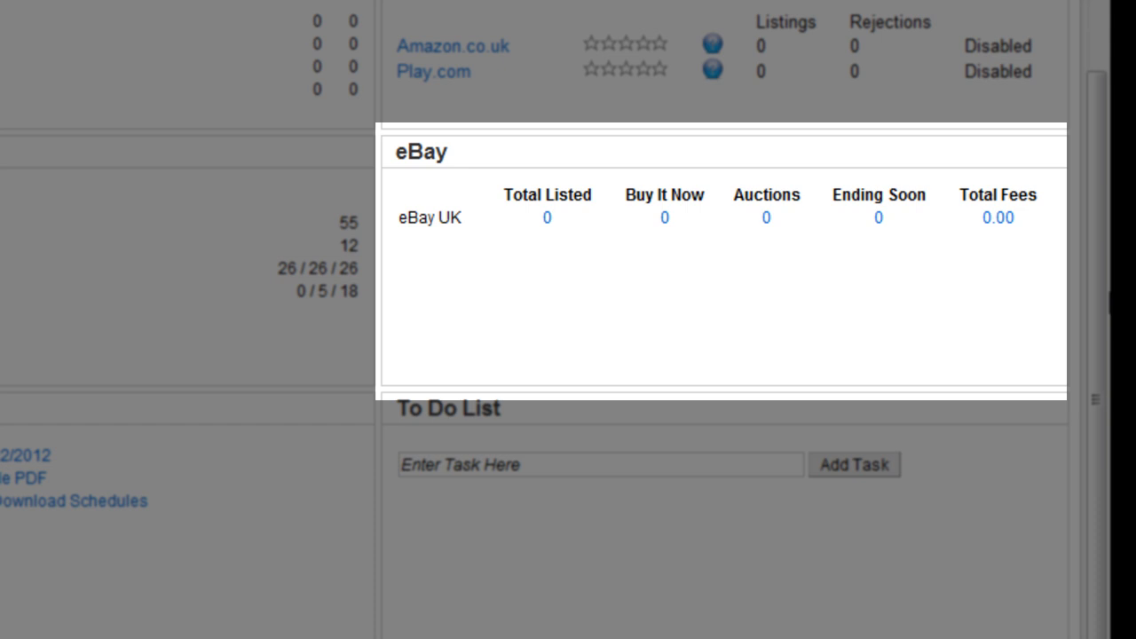
{"action": "mouse_move", "coordinate": [1066, 346]}
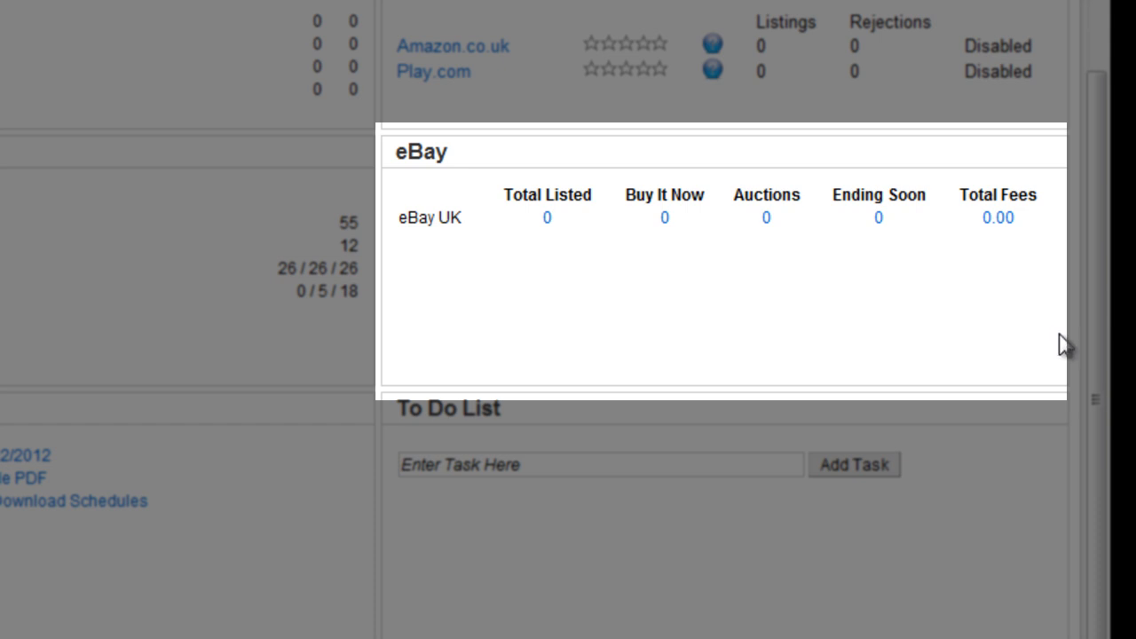
{"action": "left_click", "coordinate": [996, 217]}
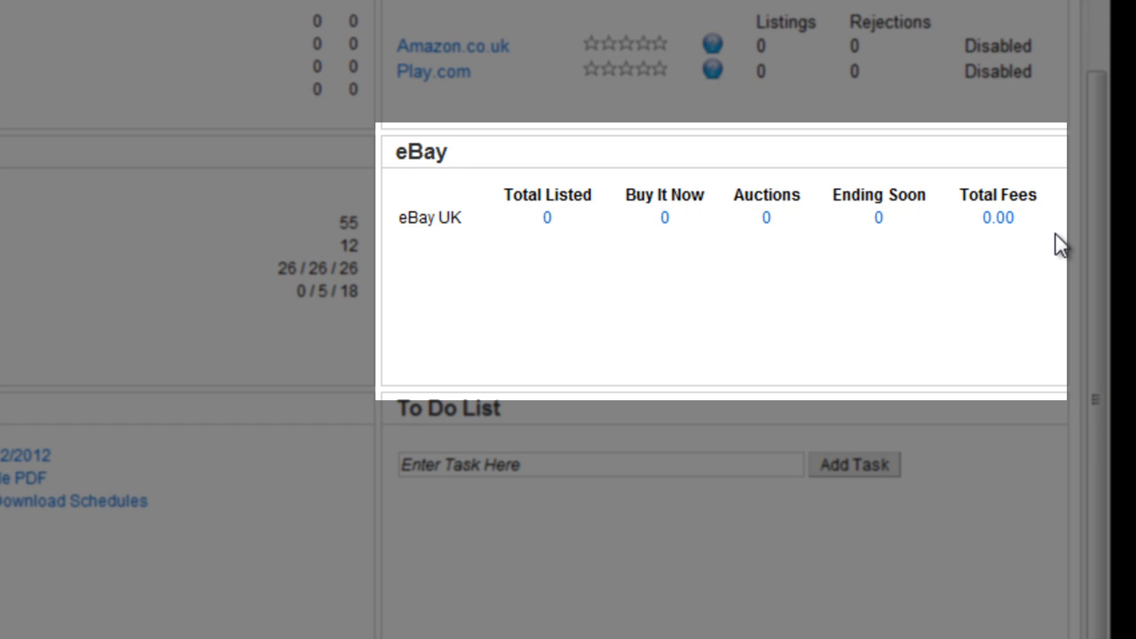
{"action": "mouse_move", "coordinate": [891, 426]}
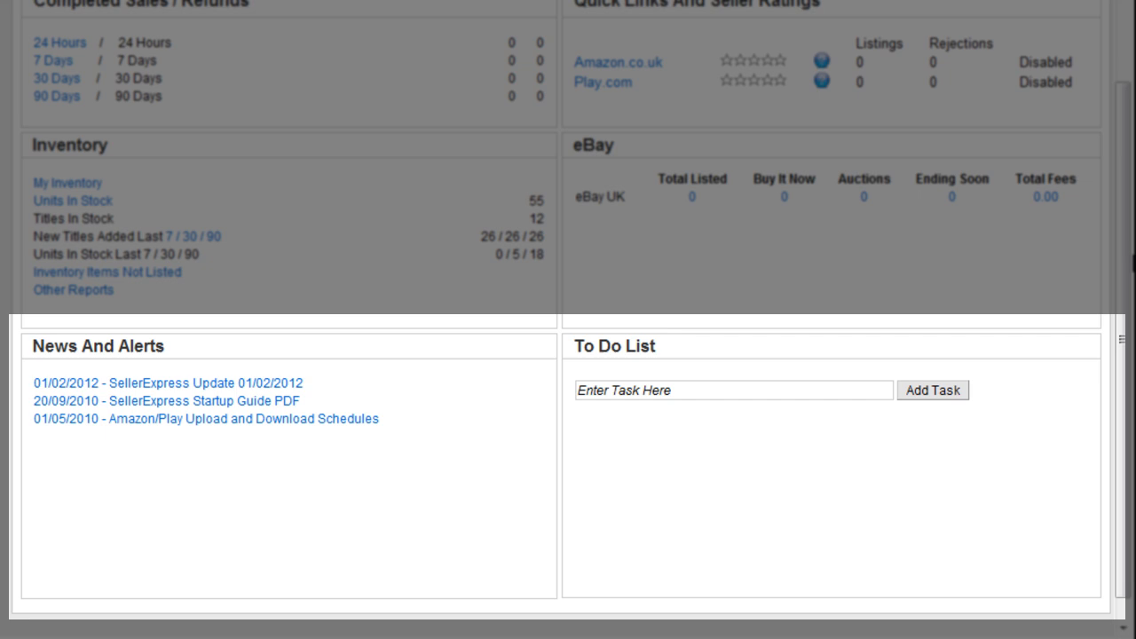
{"action": "type", "text": "First"}
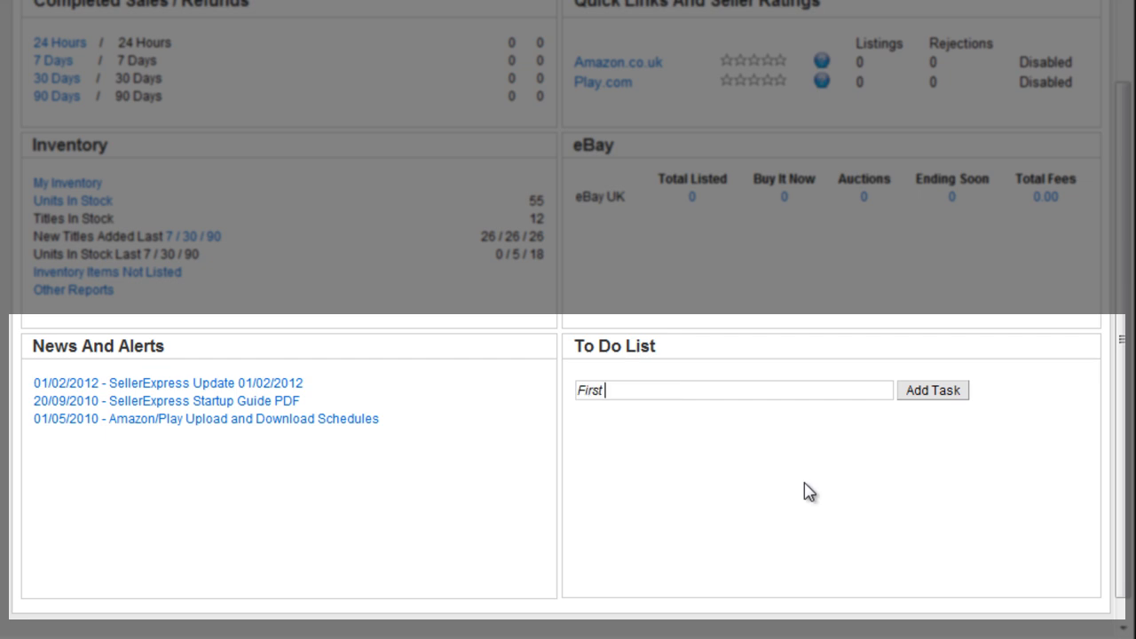
{"action": "type", "text": "Monday o"}
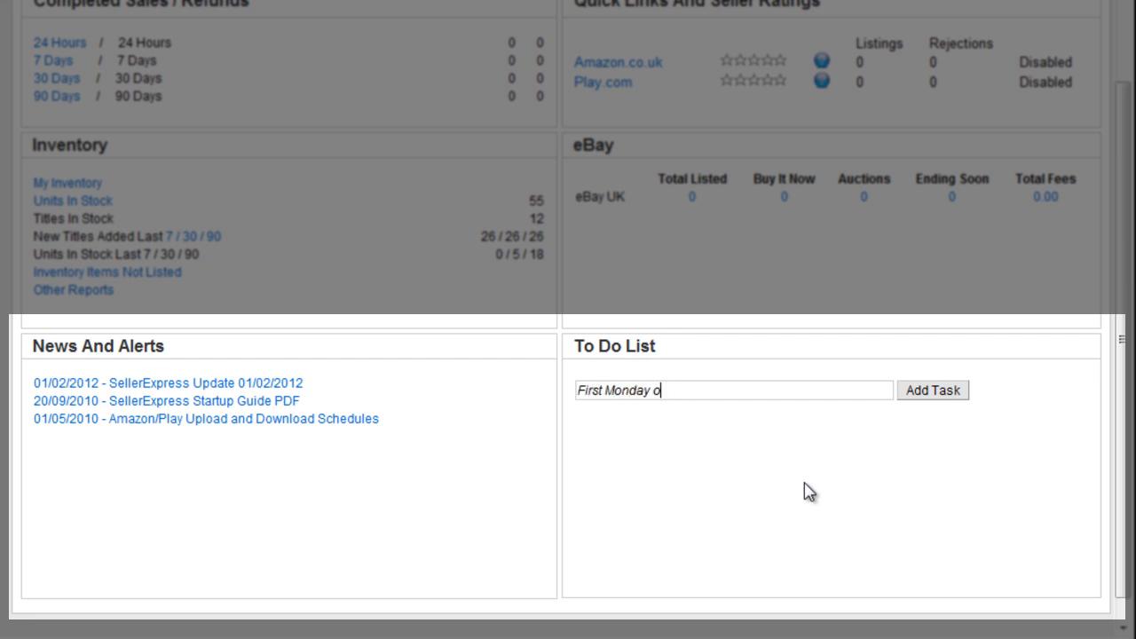
{"action": "type", "text": "f month"}
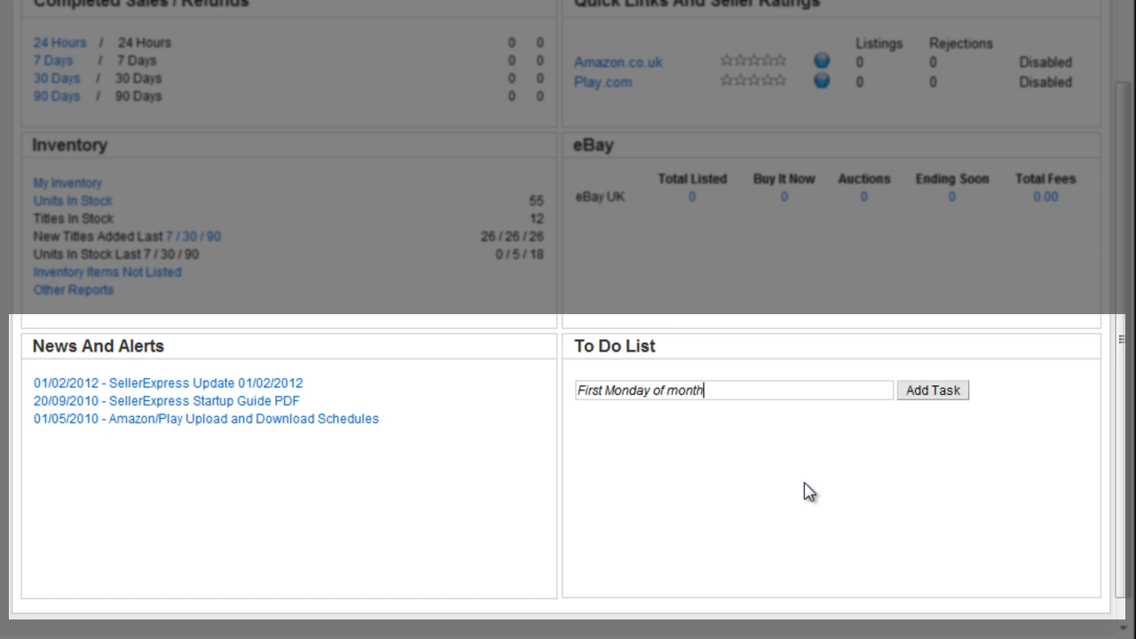
{"action": "type", "text": "- call S"}
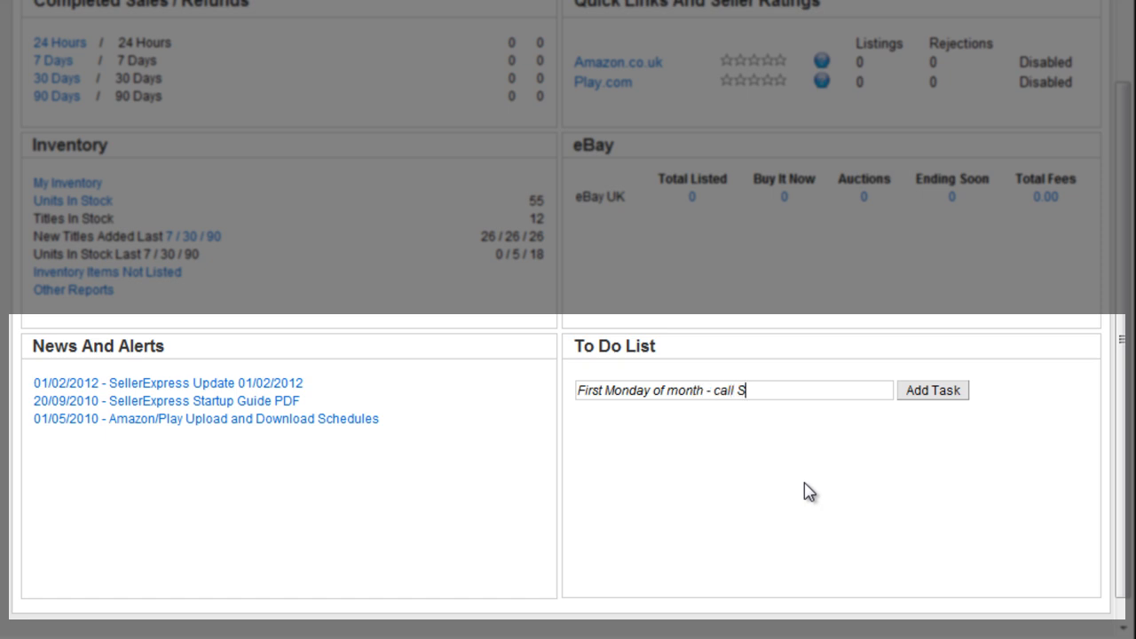
{"action": "type", "text": "upplier"}
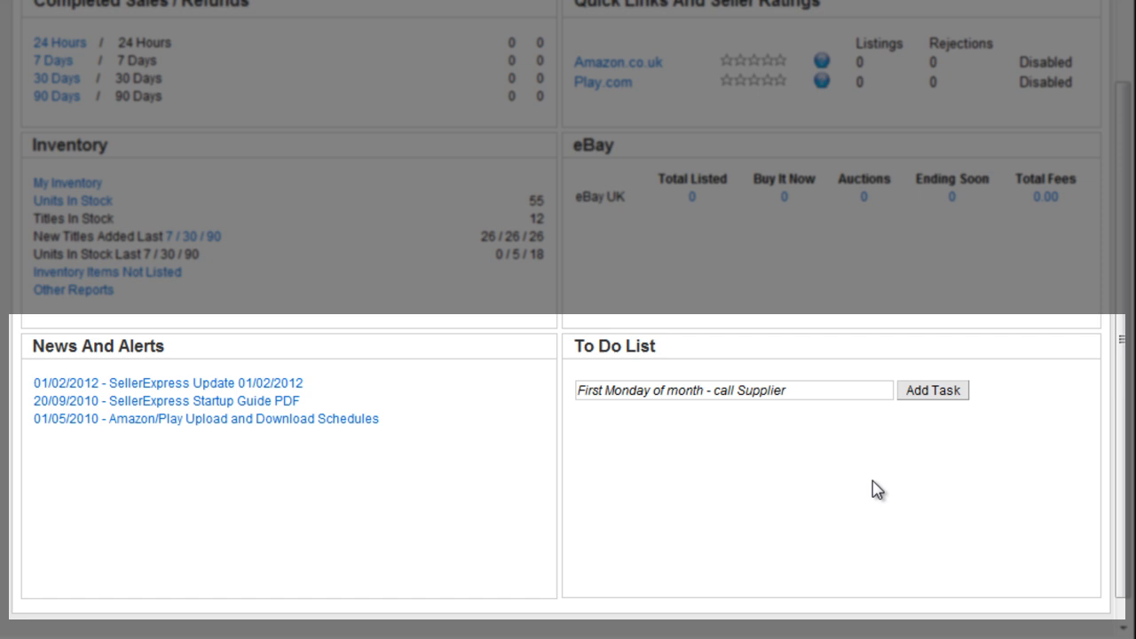
{"action": "left_click", "coordinate": [933, 391]}
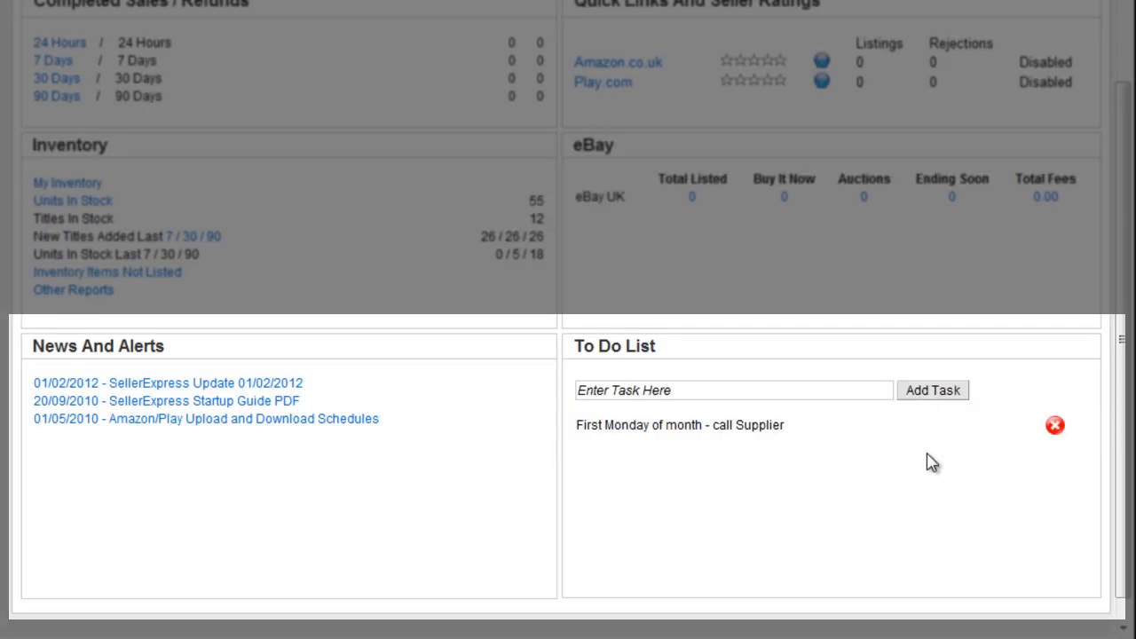